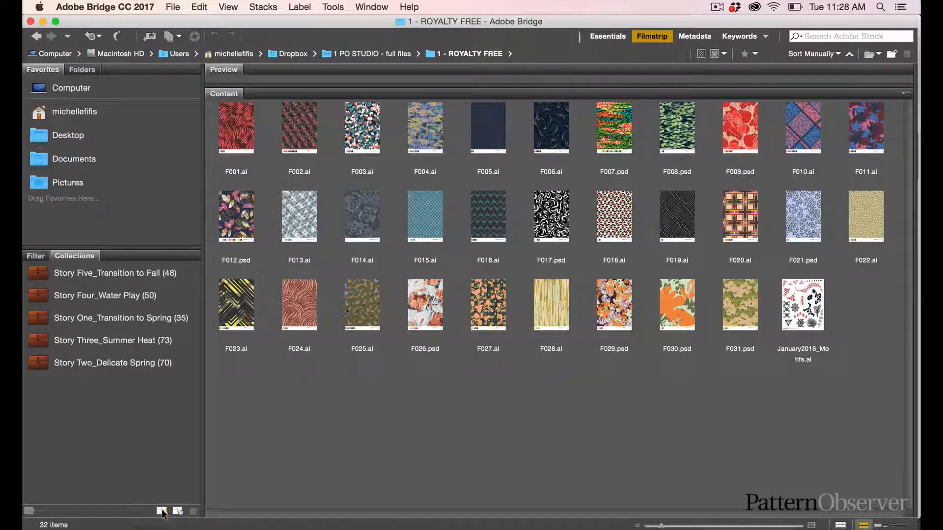
# Step: Add a new collection named 'Story One_Test' in the Collections panel
pyautogui.click(177, 512)
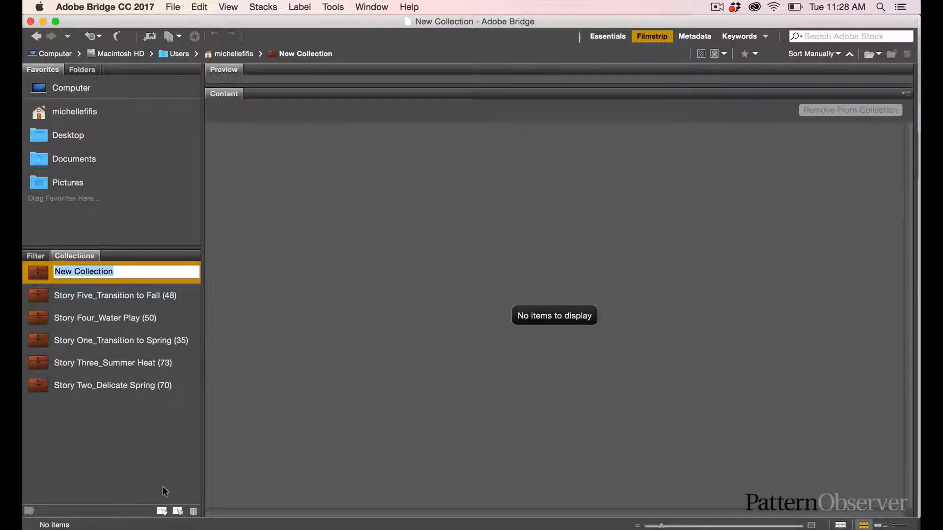
pyautogui.write('Story')
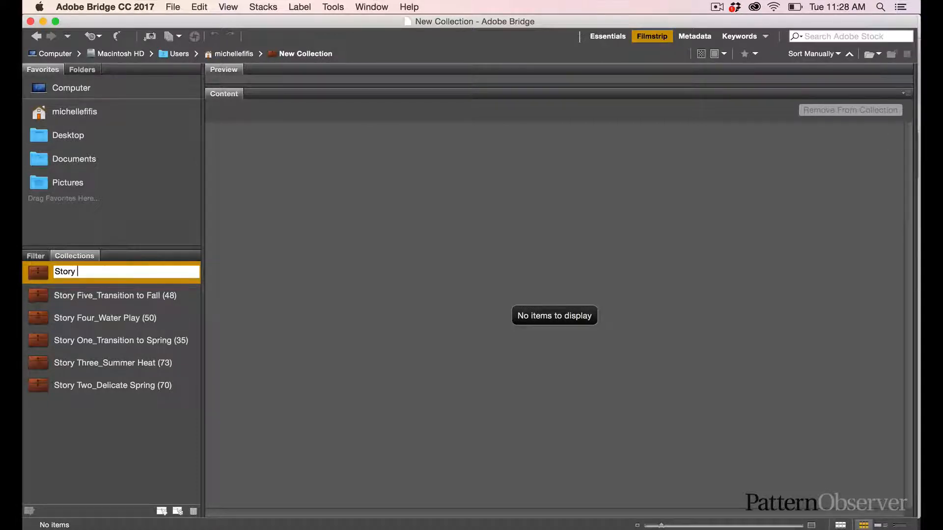
pyautogui.write('One_Test')
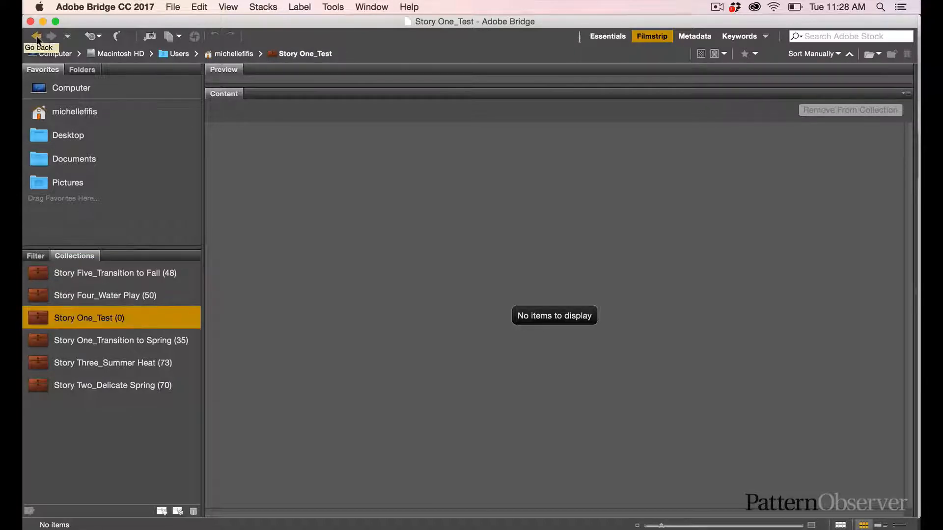
# Step: Return to the ROYALTY FREE folder and add patterns such as F013 to Story One_Test
pyautogui.click(35, 37)
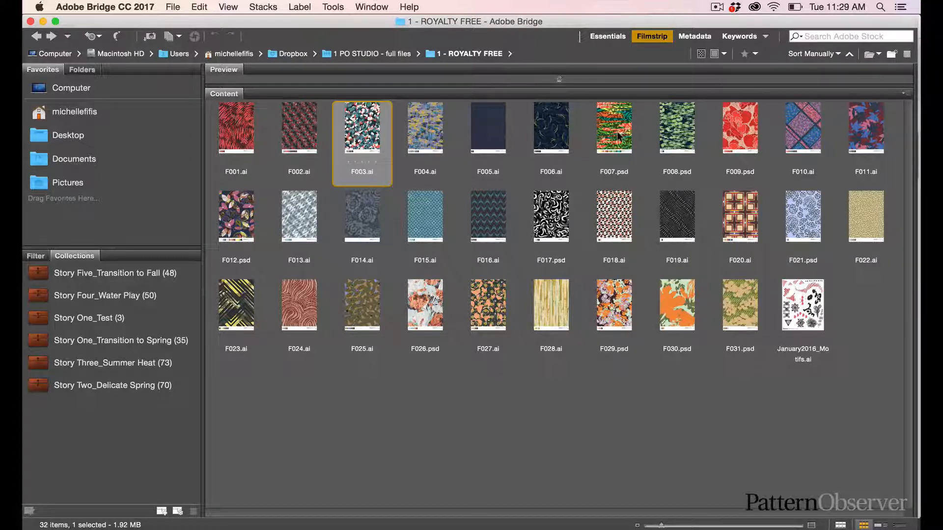
pyautogui.moveTo(310, 218)
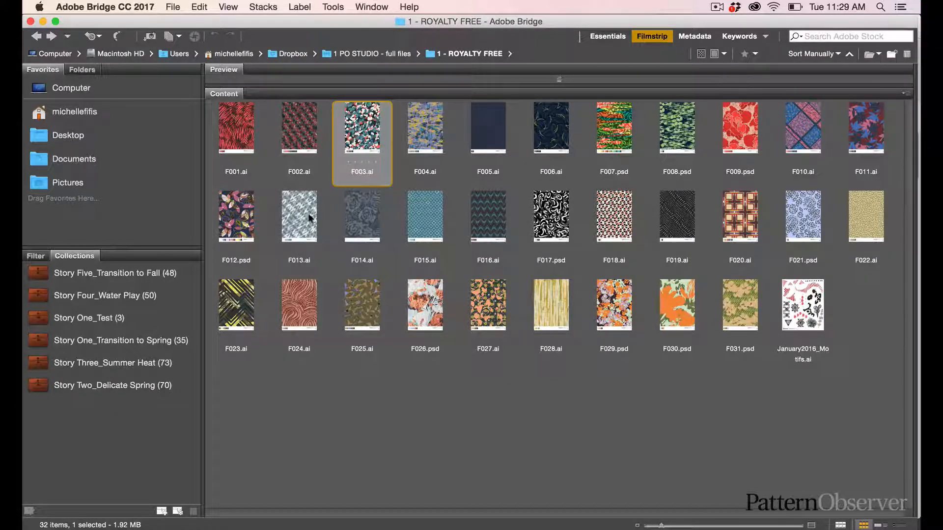
pyautogui.click(299, 217)
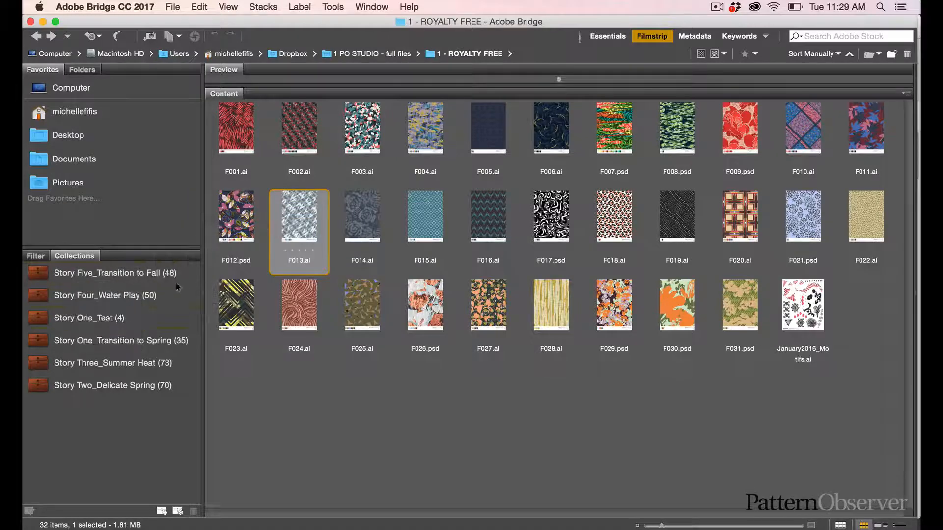
pyautogui.moveTo(362, 217); pyautogui.dragTo(115, 318)
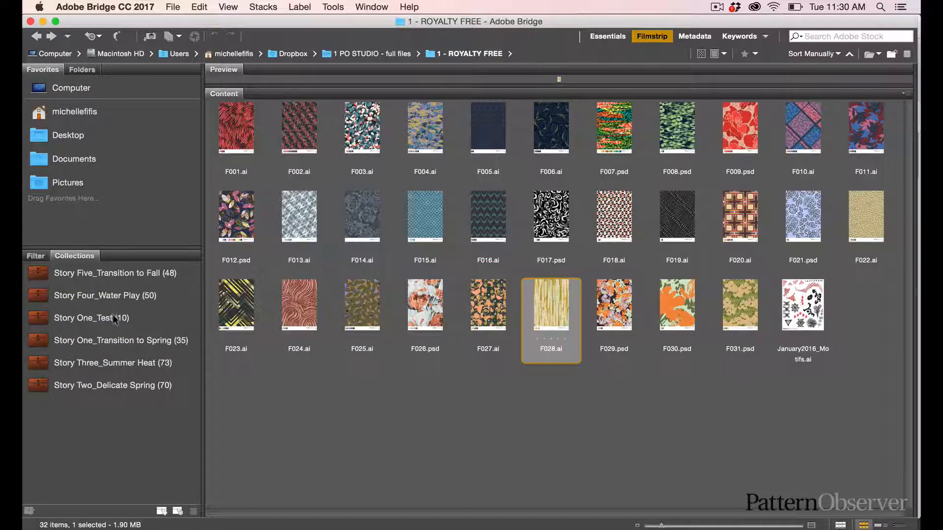
# Step: Show the Story One_Test collection's patterns in the Content panel
pyautogui.click(91, 318)
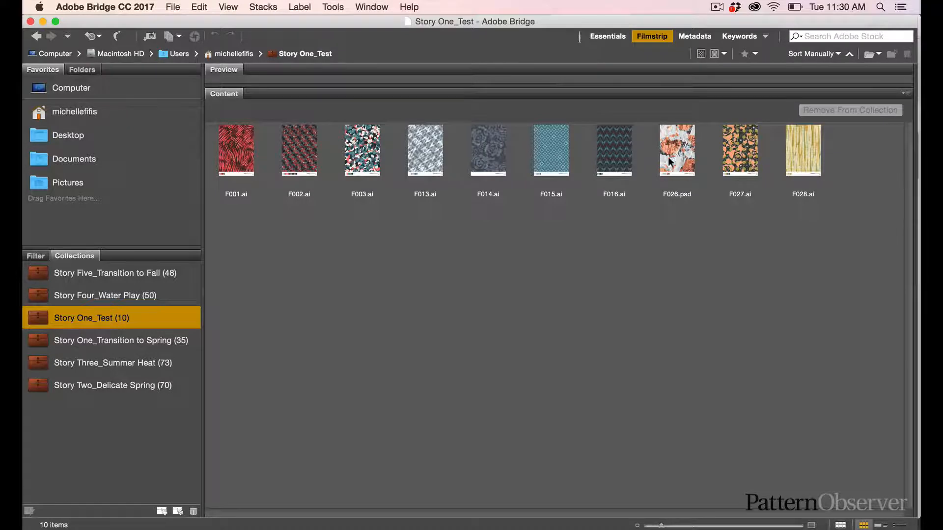
pyautogui.moveTo(612, 170)
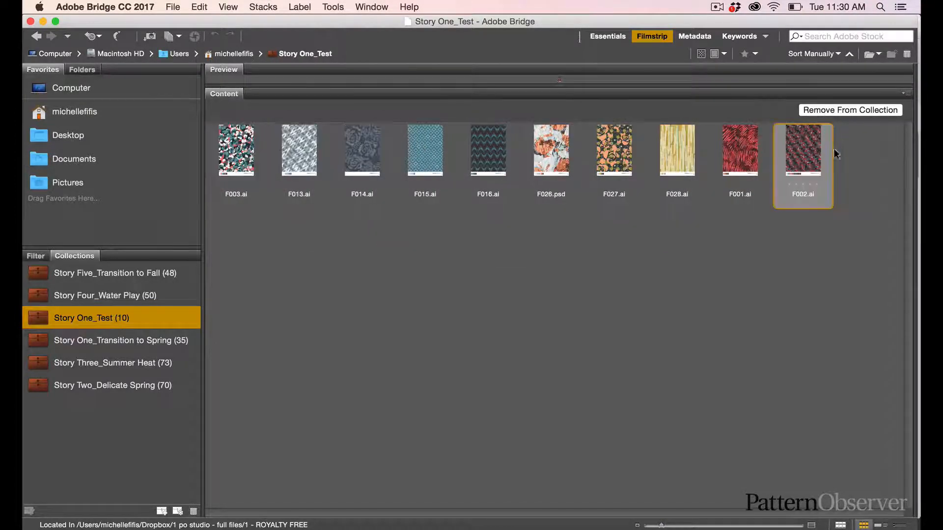
# Step: Place F003 last after F002, then select the F013 and F014 patterns
pyautogui.moveTo(803, 150); pyautogui.dragTo(848, 171)
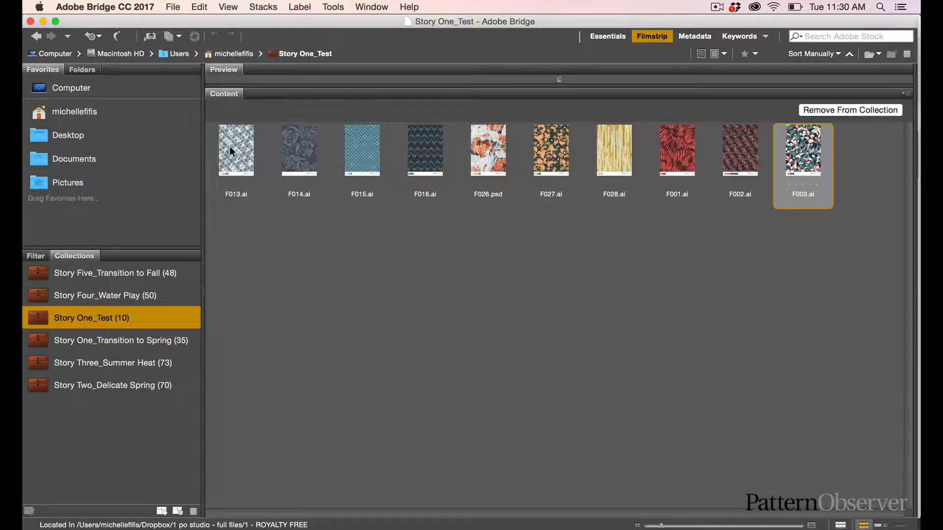
pyautogui.moveTo(259, 177)
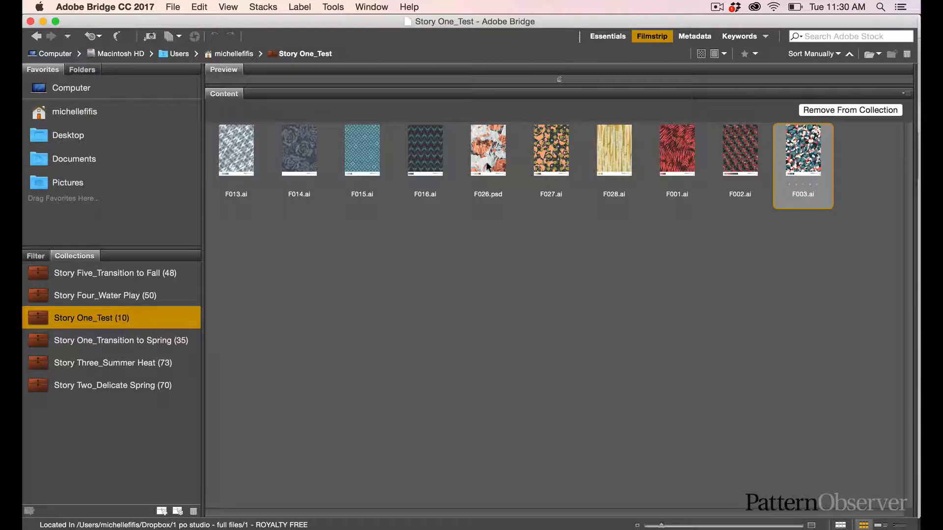
pyautogui.moveTo(624, 163)
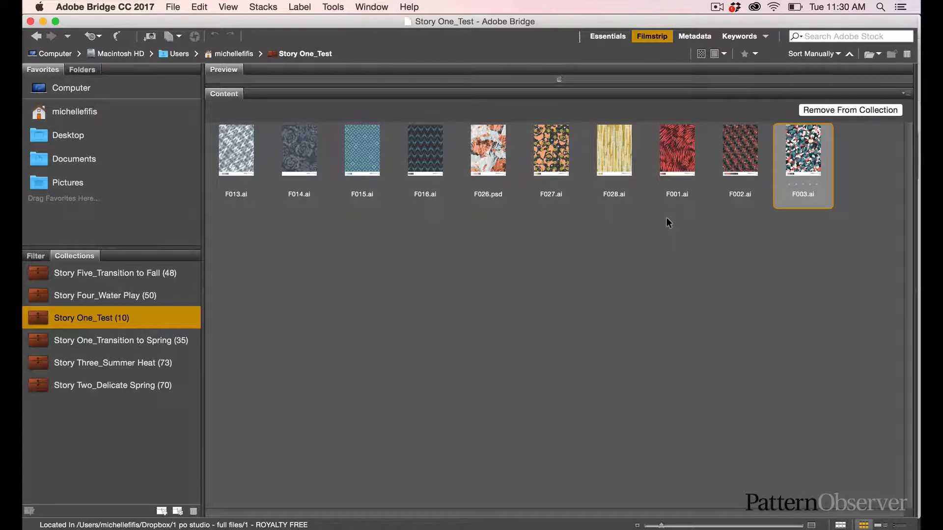
pyautogui.click(236, 150)
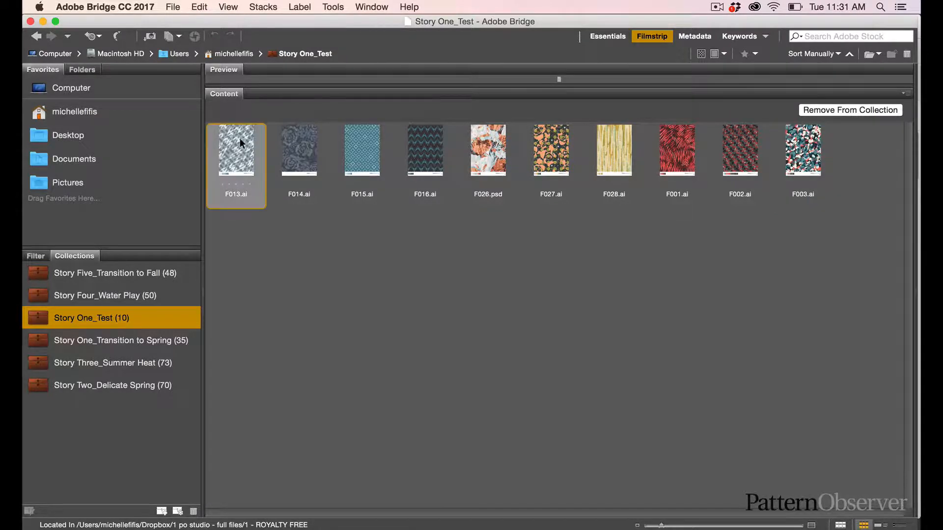
pyautogui.click(299, 150)
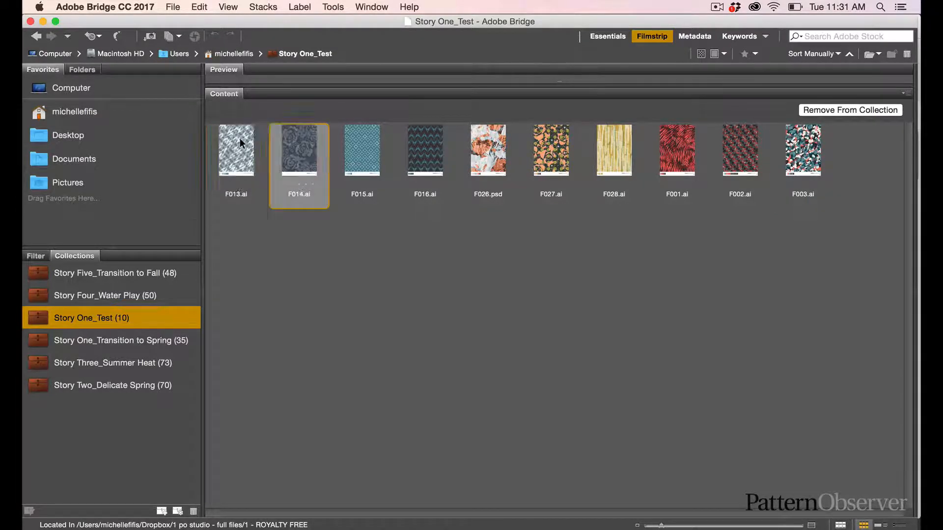